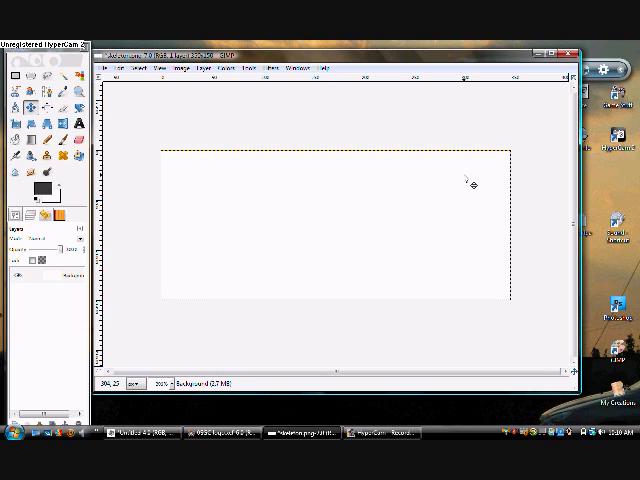
mouse_move(148, 280)
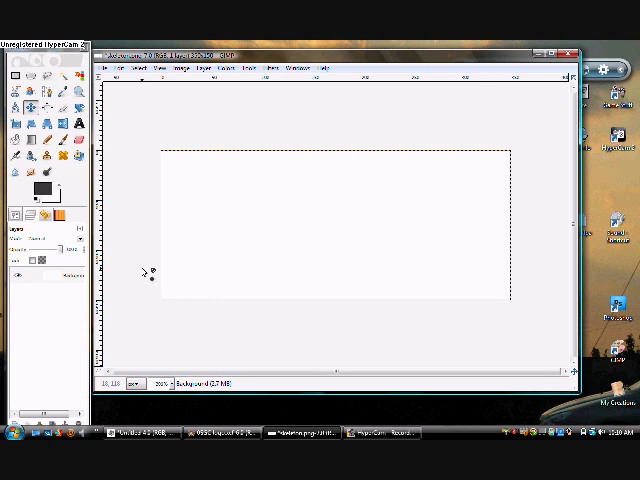
mouse_move(225, 185)
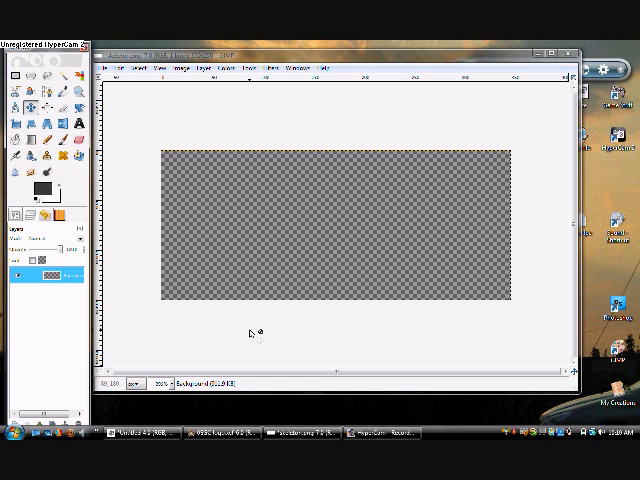
mouse_move(418, 235)
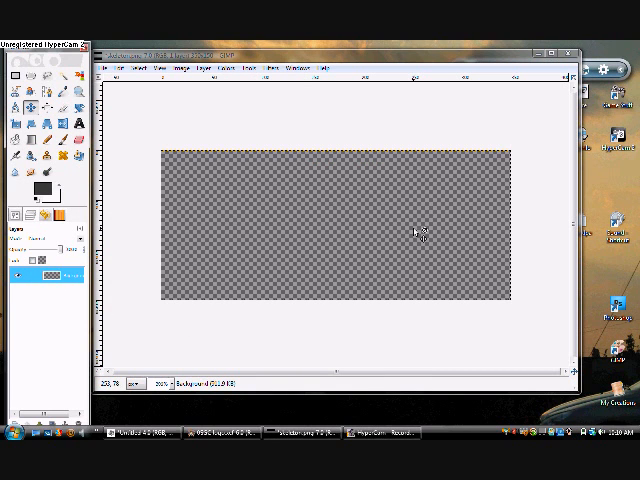
mouse_move(342, 238)
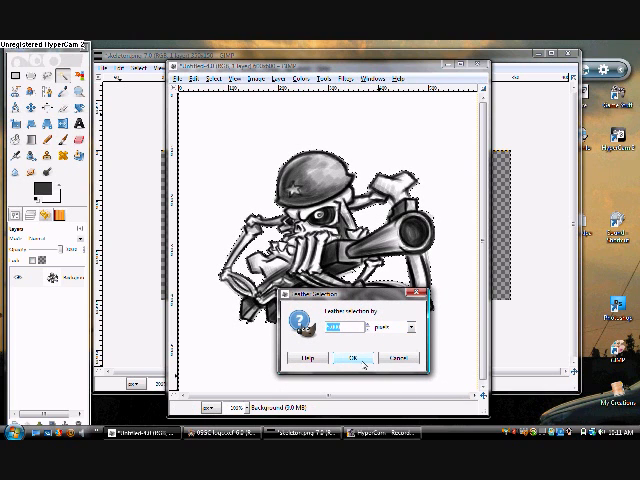
Apply a soft feathered edge to the skeleton figure's selection.
left_click(354, 356)
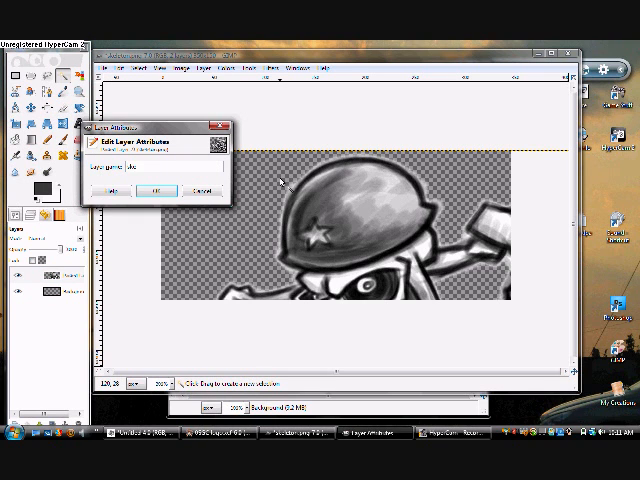
Name the pasted layer 'skeleton' and scale it down twice so the soldier fits.
left_click(158, 189)
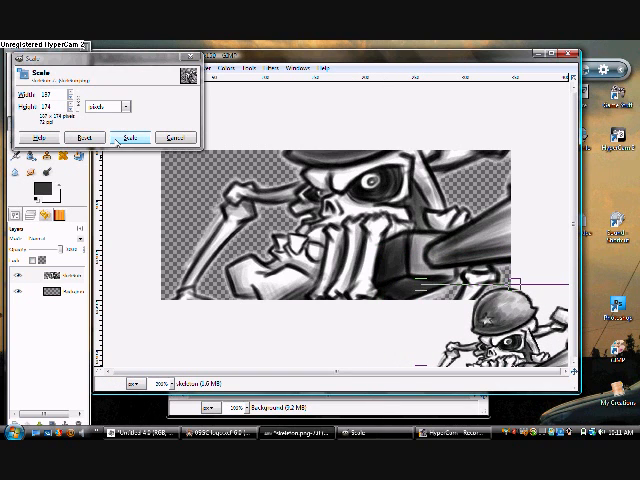
left_click(131, 137)
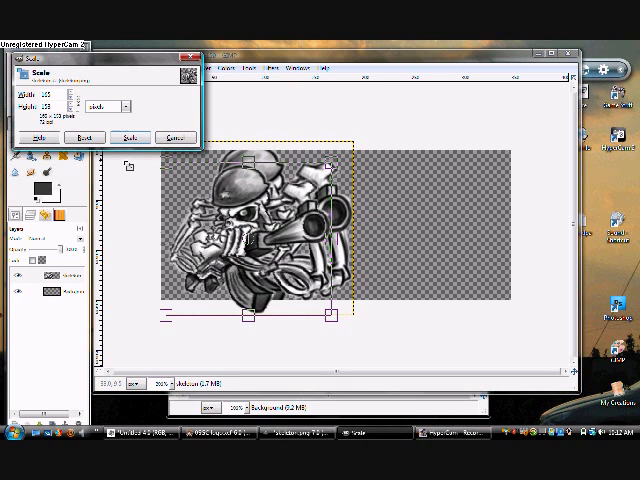
left_click(127, 137)
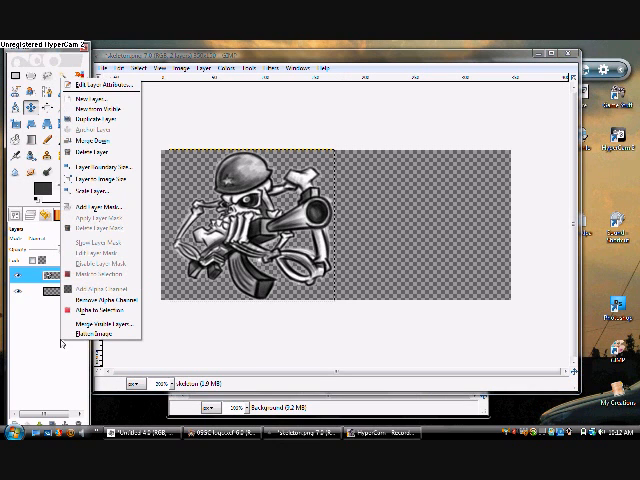
Add two transparent layers holding 'Romanian' and '...you talkin' to me?' text.
left_click(90, 98)
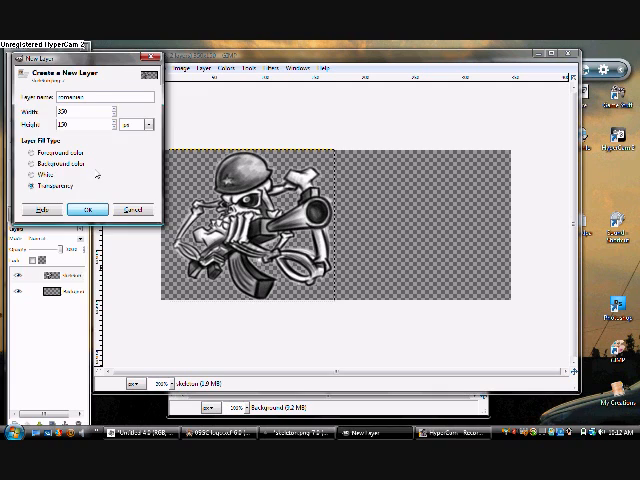
left_click(88, 209)
type("Romanian")
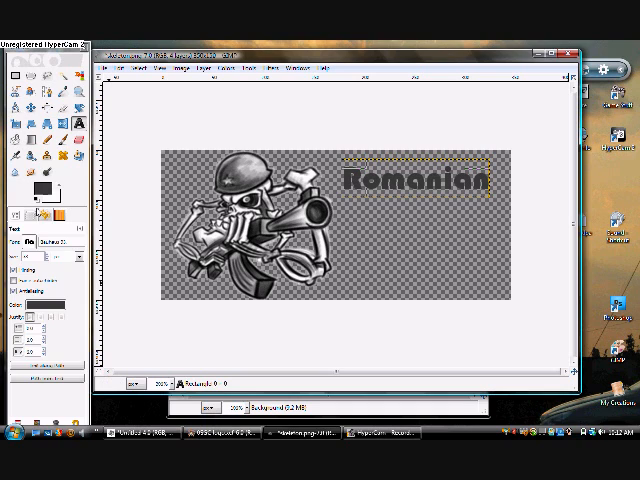
left_click(208, 67)
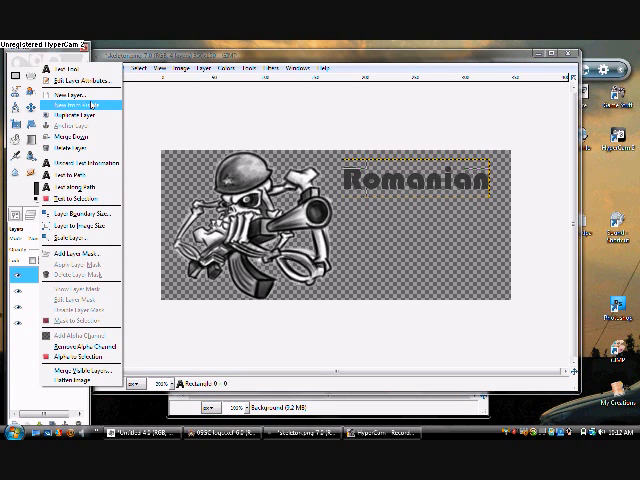
left_click(72, 100)
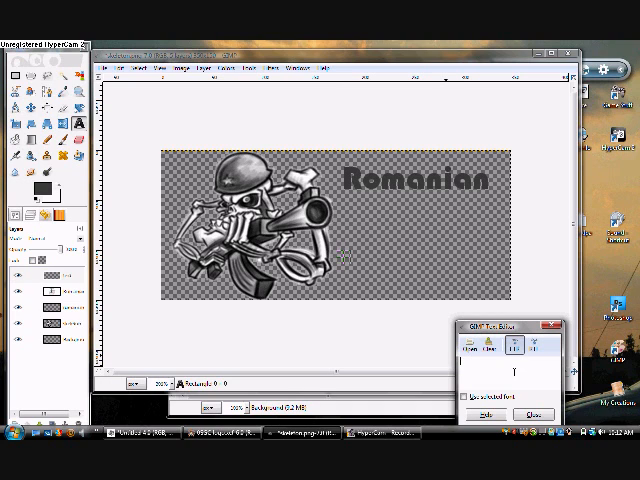
type("...you talkin' to me?")
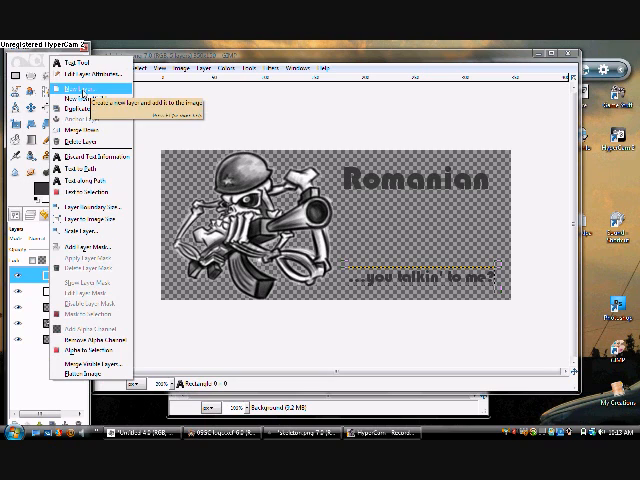
Paste the SGC logo on a new transparent layer, shrink it, and centre it between the texts.
left_click(76, 96)
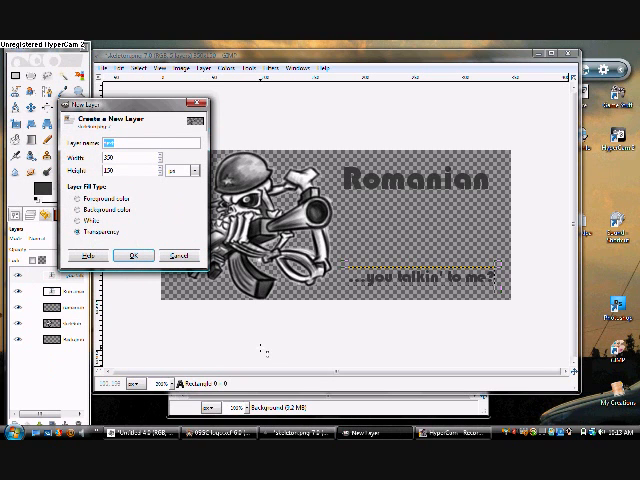
left_click(136, 255)
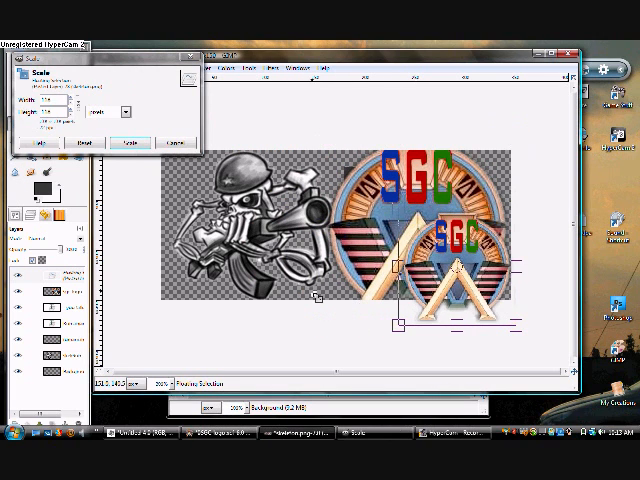
left_click(129, 142)
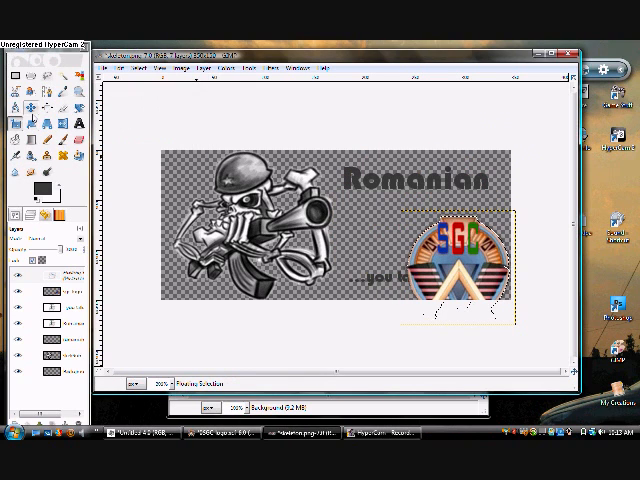
left_click_drag(460, 270, 435, 235)
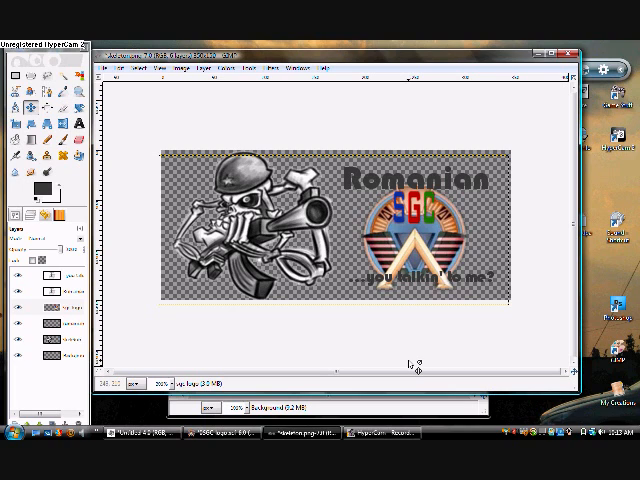
Save As skeleton.png in PNG format, replace the old file, and accept PNG options.
left_click(118, 67)
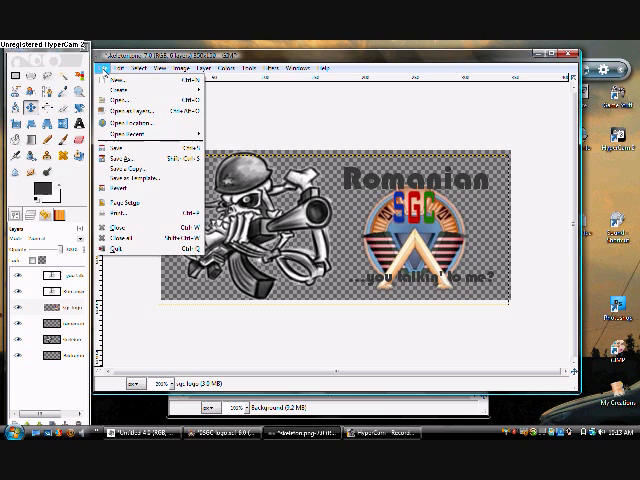
left_click(120, 168)
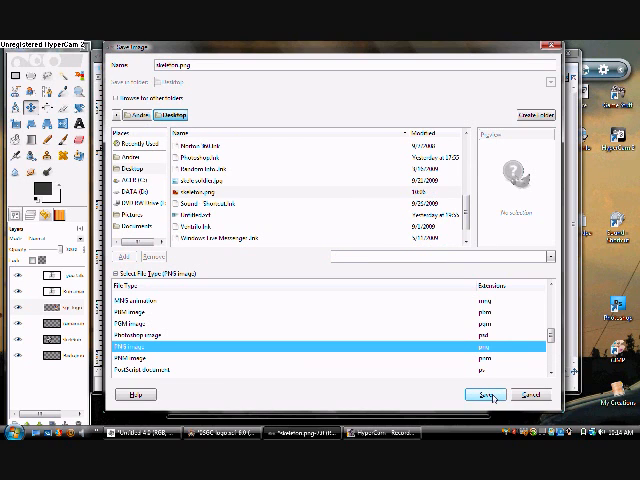
left_click(487, 393)
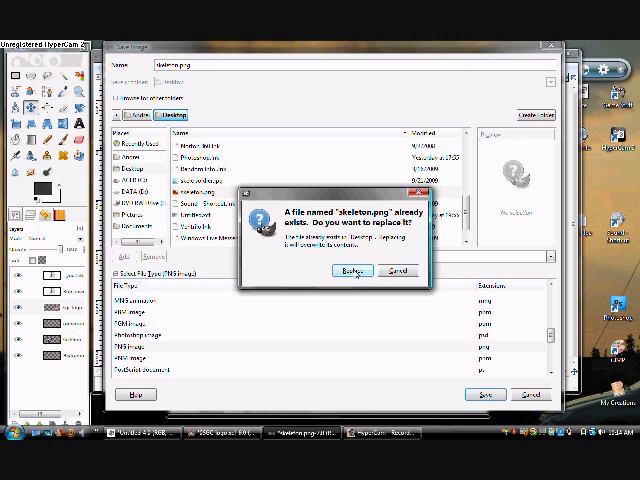
left_click(351, 271)
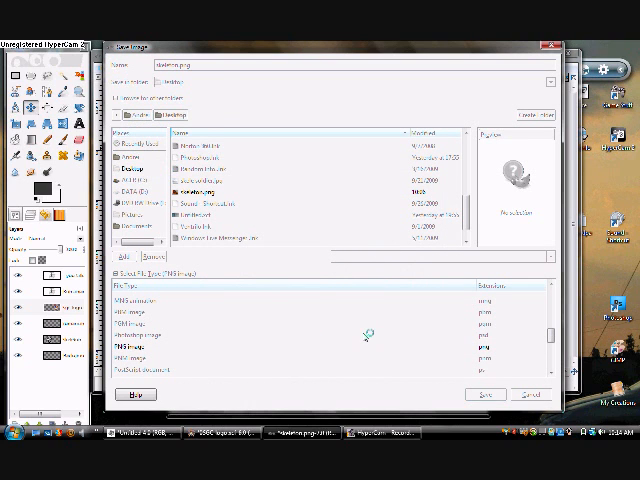
left_click(487, 393)
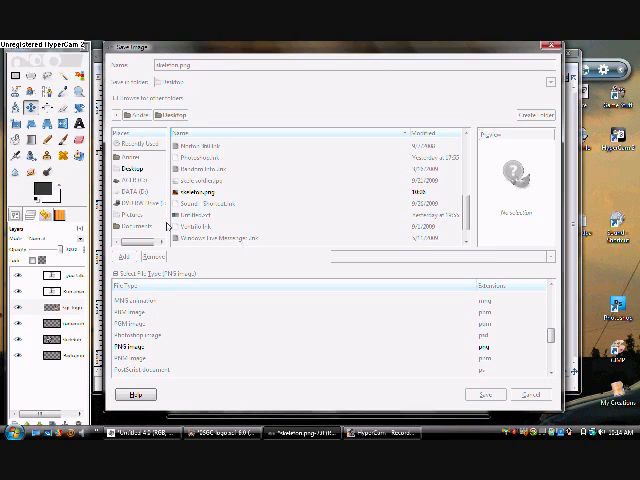
left_click(485, 393)
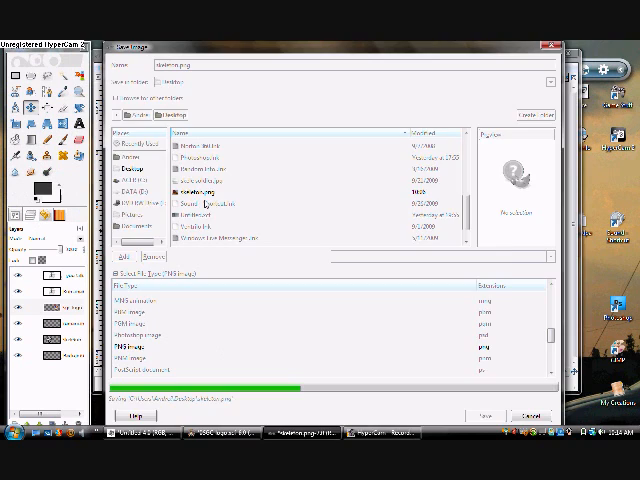